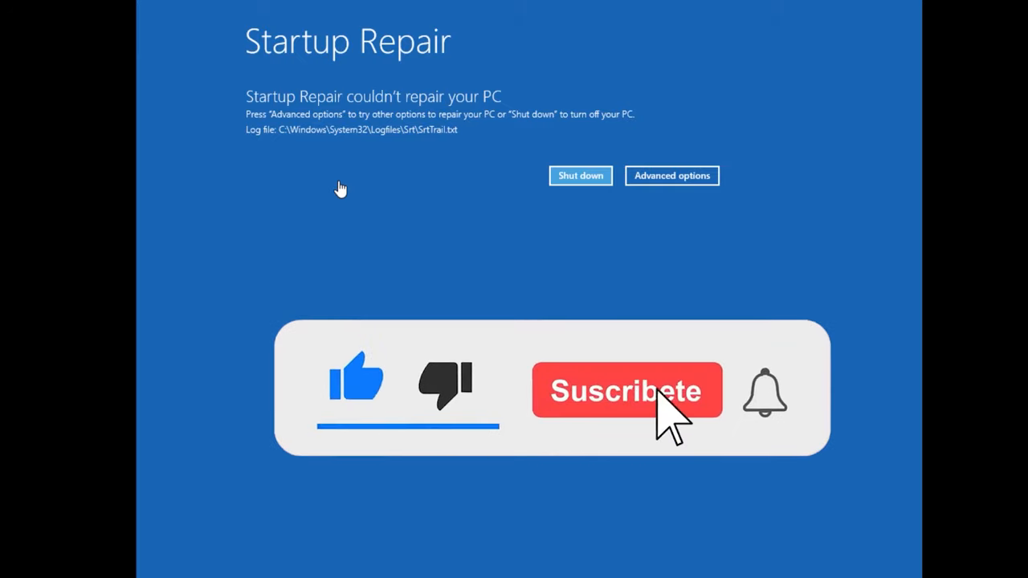
Navigate Advanced options > Troubleshoot > Advanced options to launch the recovery Command Prompt.
{"action": "left_click", "coordinate": [626, 392]}
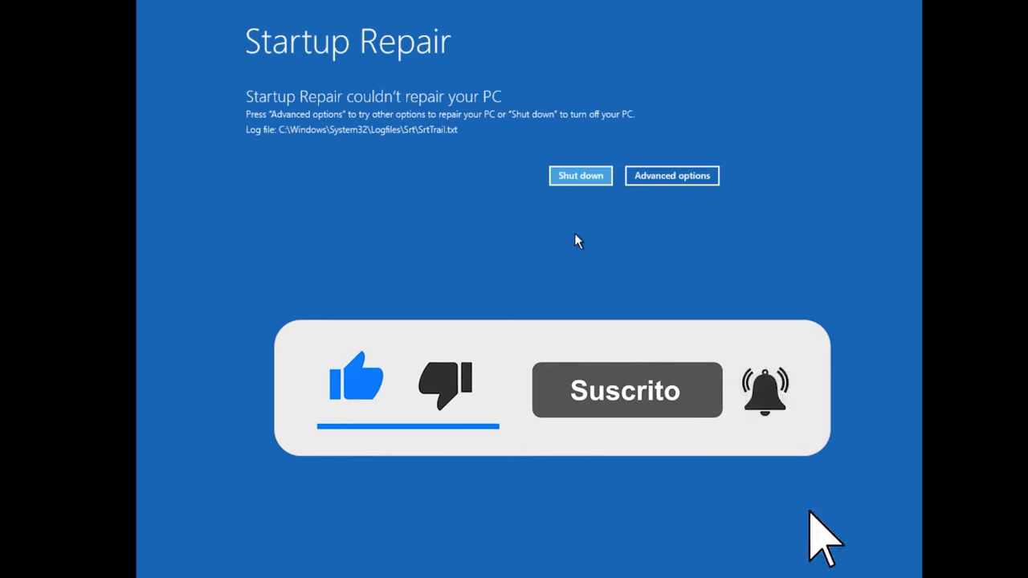
{"action": "left_click", "coordinate": [671, 175]}
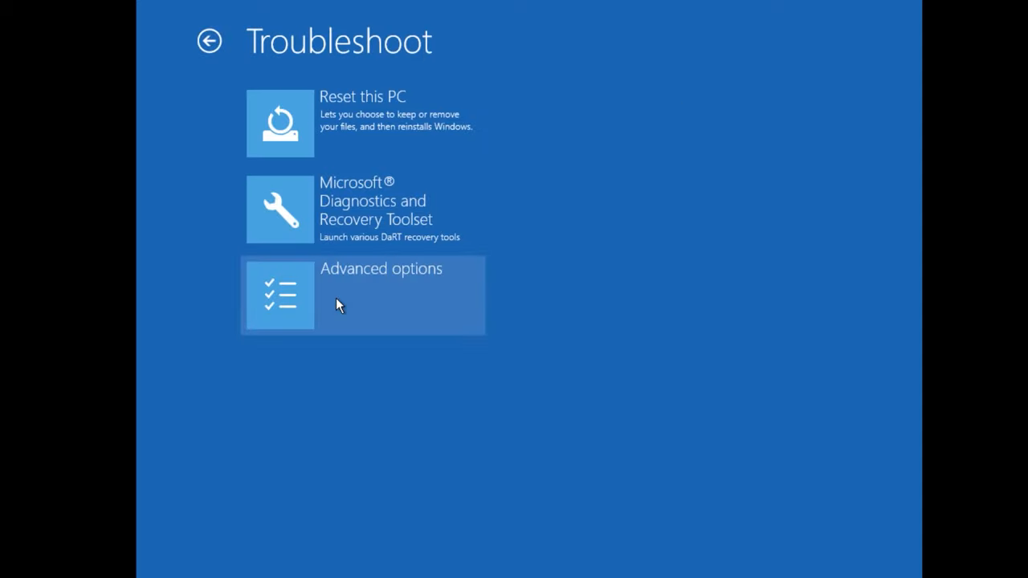
{"action": "left_click", "coordinate": [362, 295]}
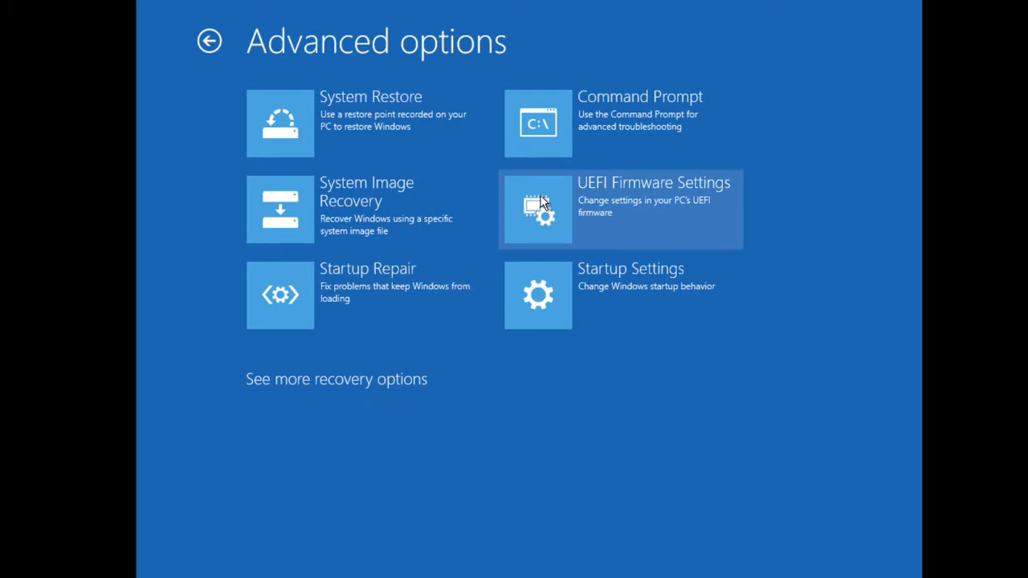
{"action": "left_click", "coordinate": [639, 96]}
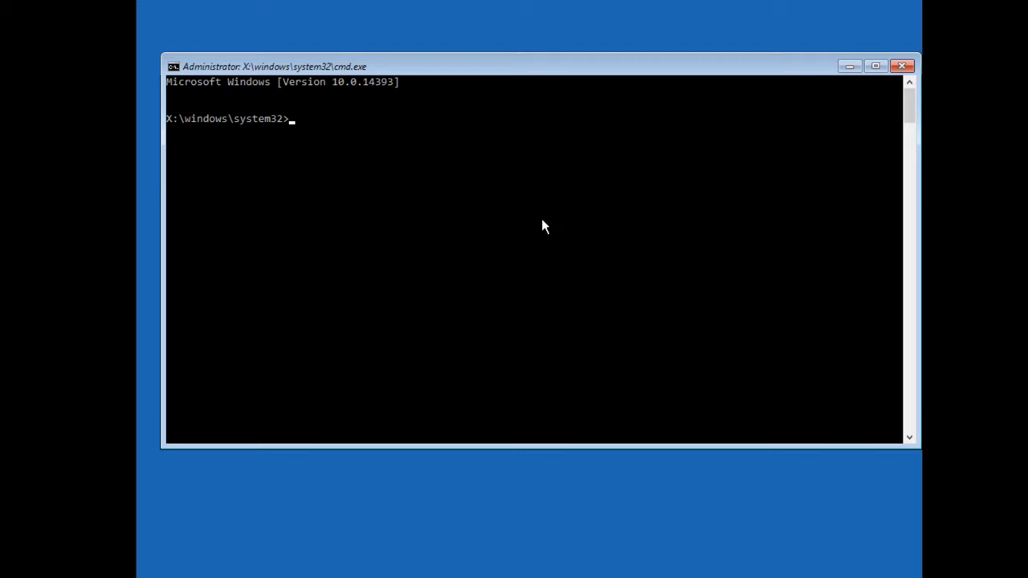
Run chkdsk /f /r c: to scan drive C and repair file-system errors and bad sectors.
{"action": "type", "text": "c"}
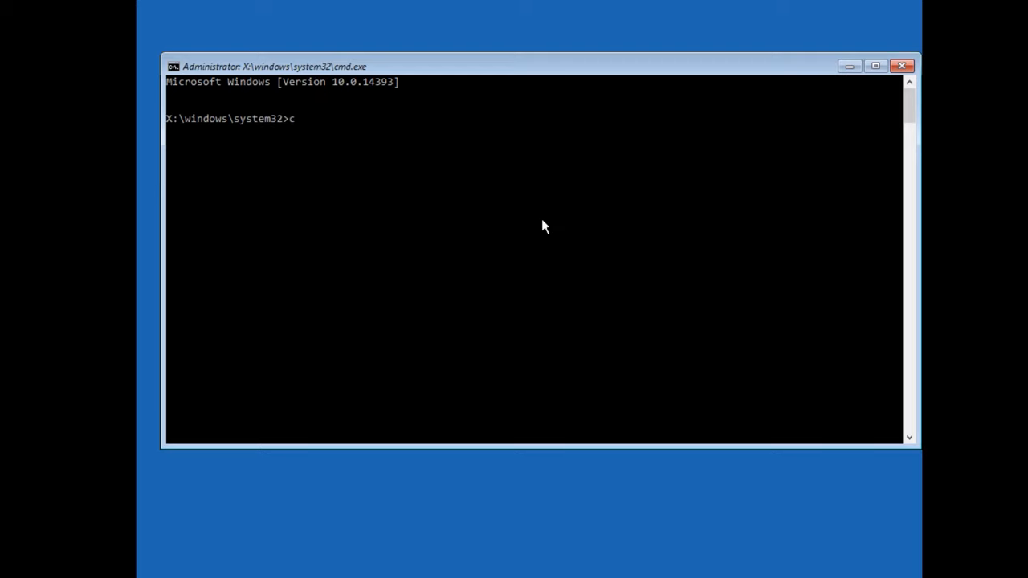
{"action": "type", "text": "hkdsk"}
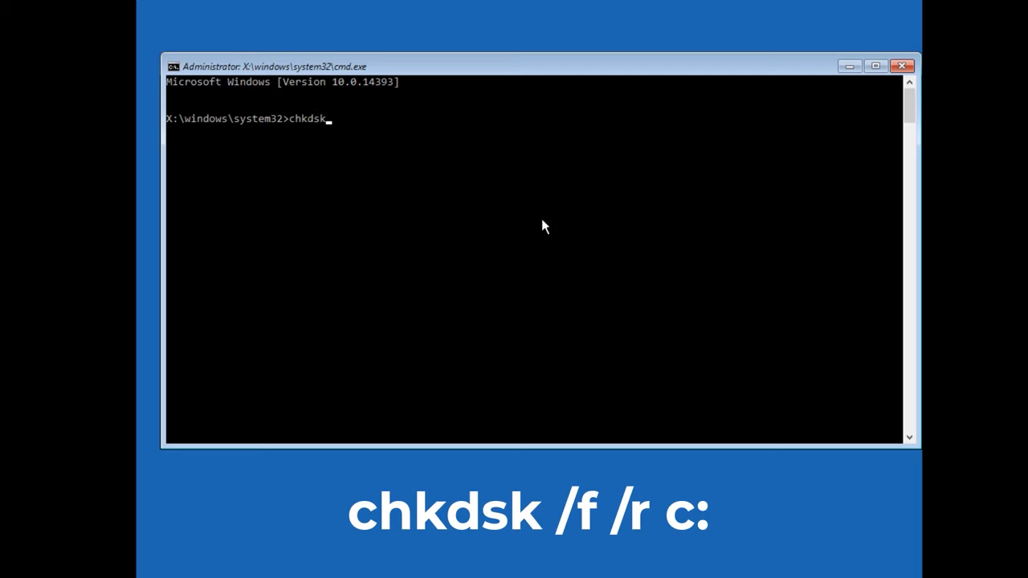
{"action": "type", "text": "/f"}
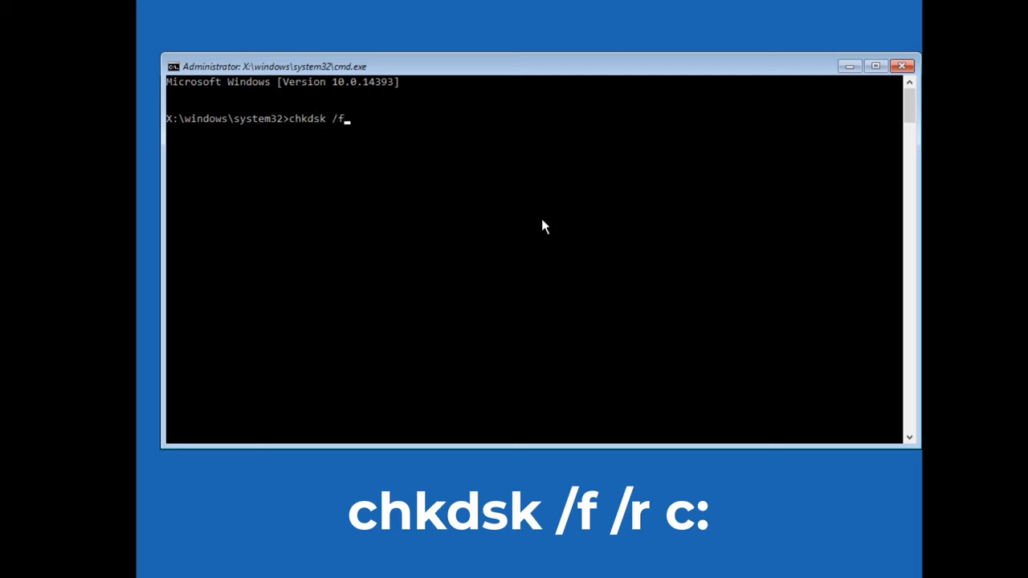
{"action": "type", "text": "/r"}
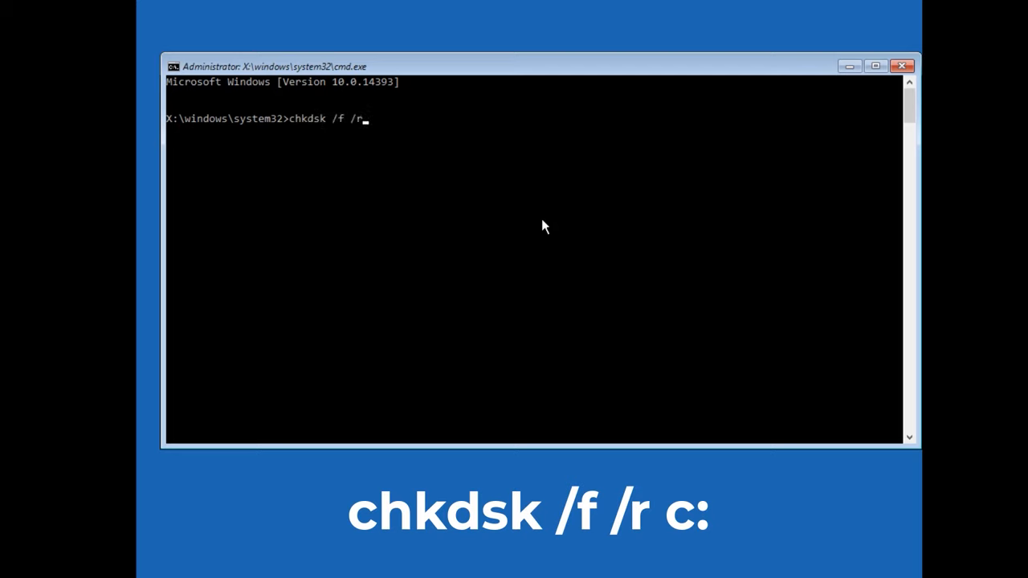
{"action": "type", "text": "c:"}
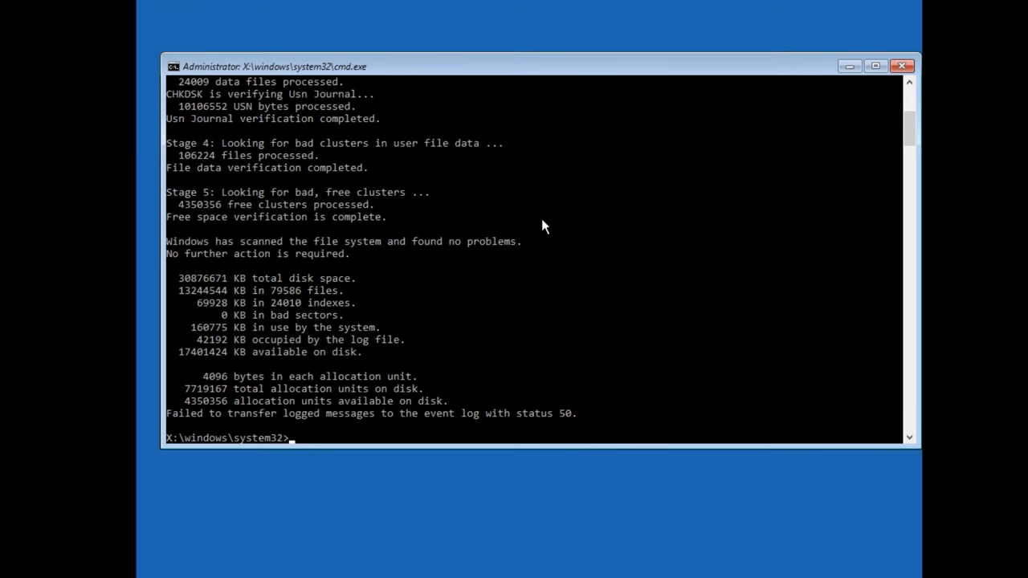
Change to c:\windows\system32\config, make a backup folder and copy all hive files into it.
{"action": "type", "text": "c:"}
{"action": "type", "text": "c"}
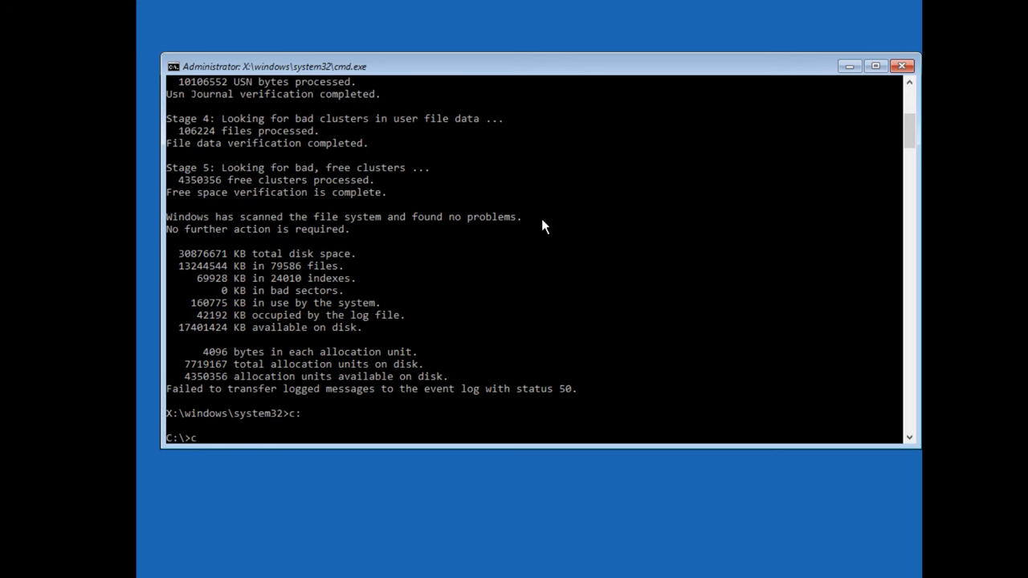
{"action": "type", "text": "d c"}
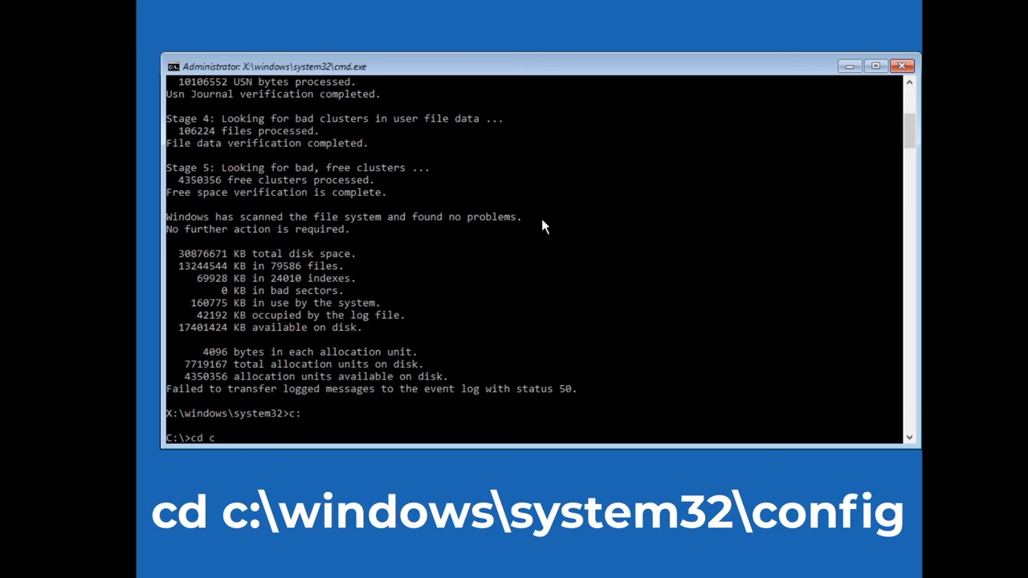
{"action": "type", "text": ":\\windows\\system32\\"}
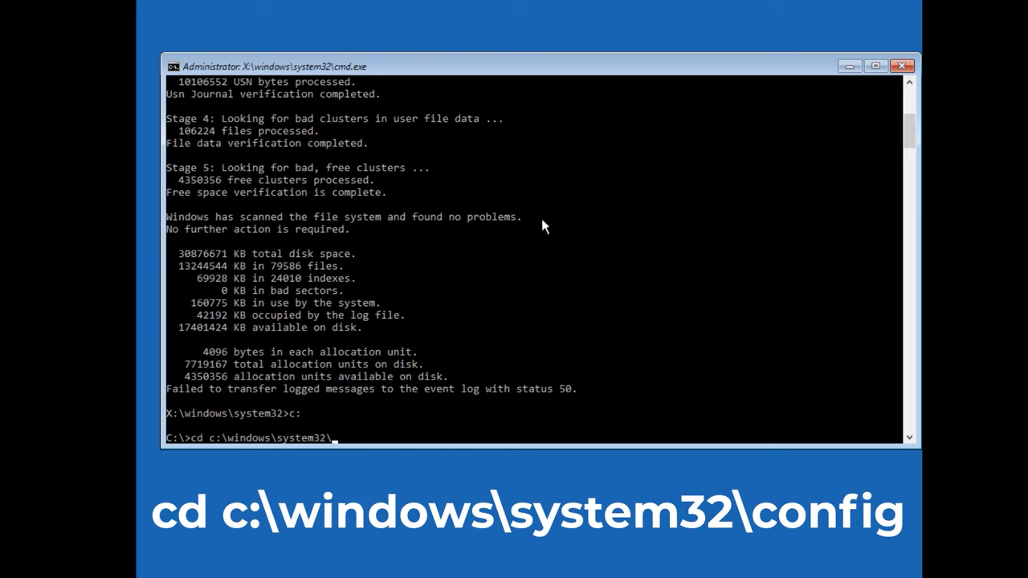
{"action": "type", "text": "config"}
{"action": "type", "text": "md"}
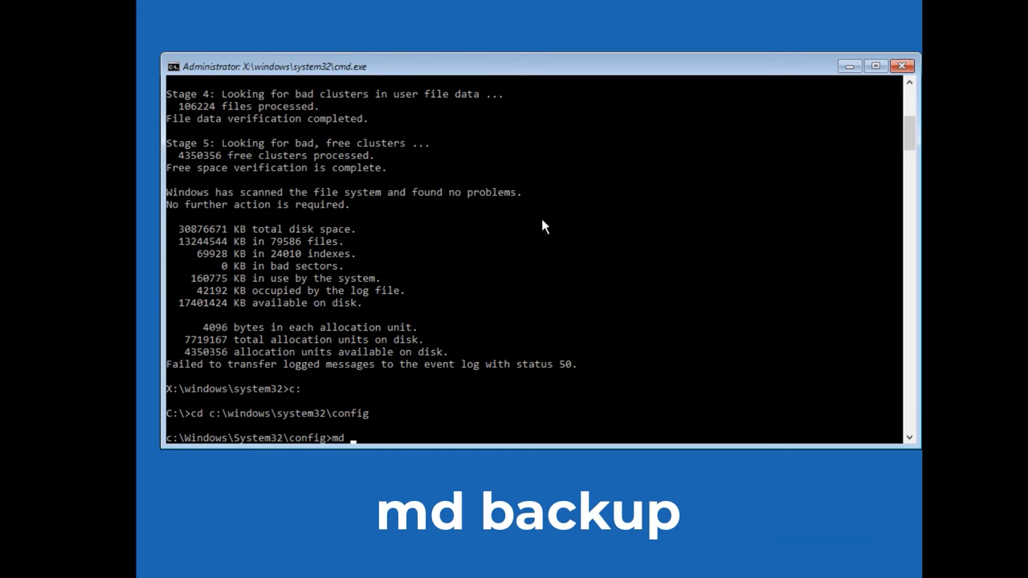
{"action": "type", "text": "backup"}
{"action": "type", "text": "copy"}
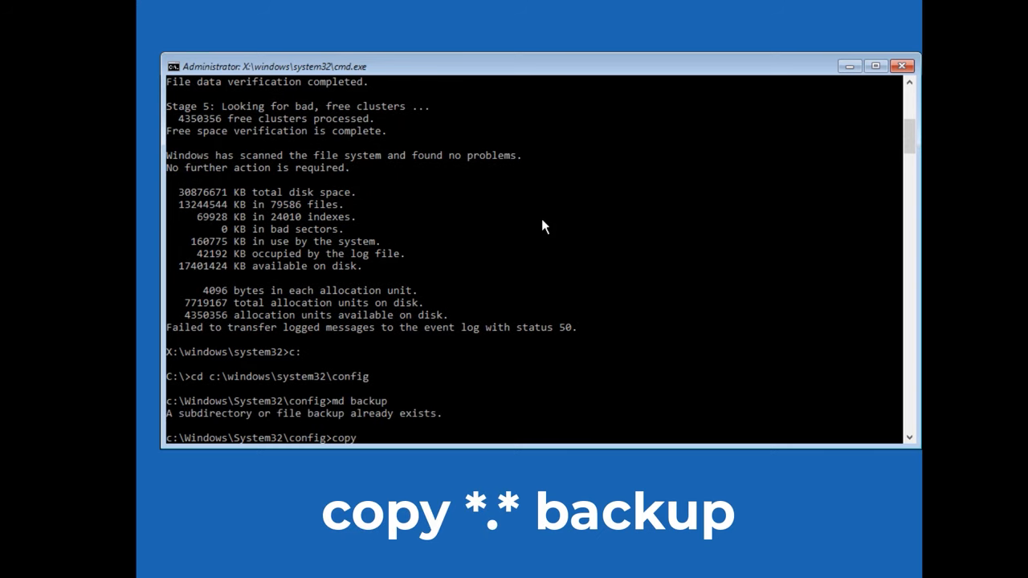
{"action": "type", "text": "*.*"}
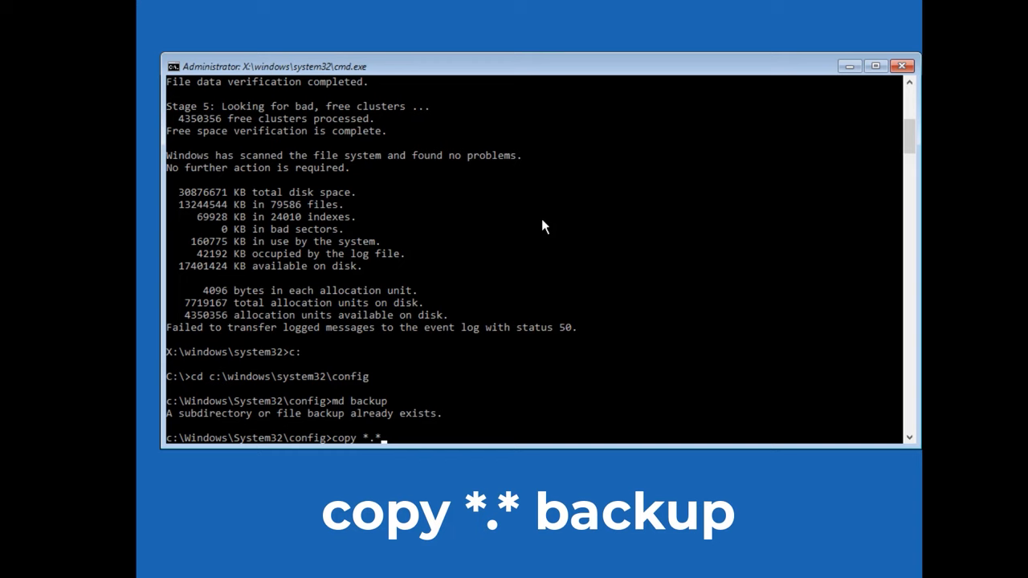
{"action": "type", "text": "backup"}
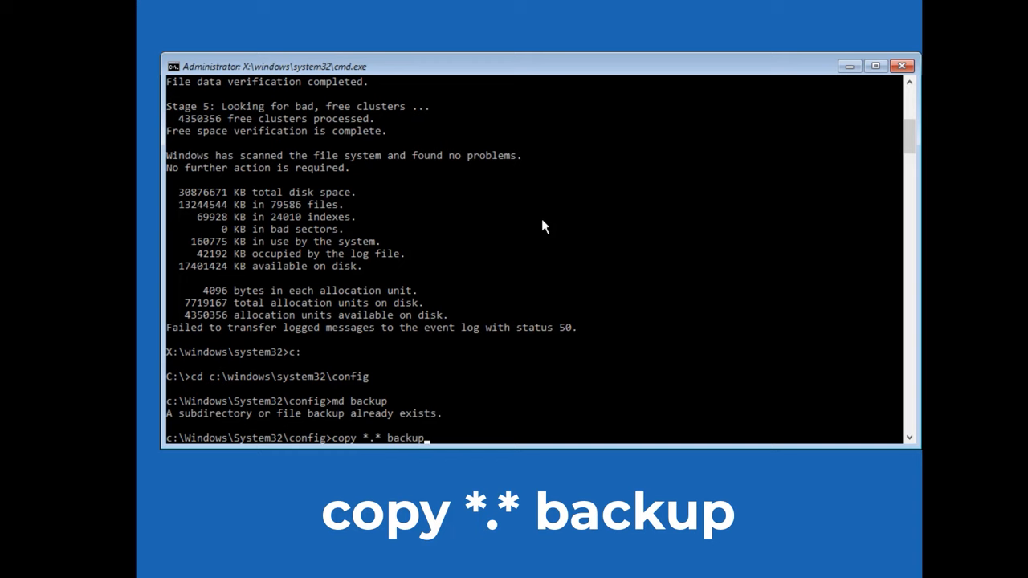
{"action": "key", "text": "Enter"}
{"action": "type", "text": "all"}
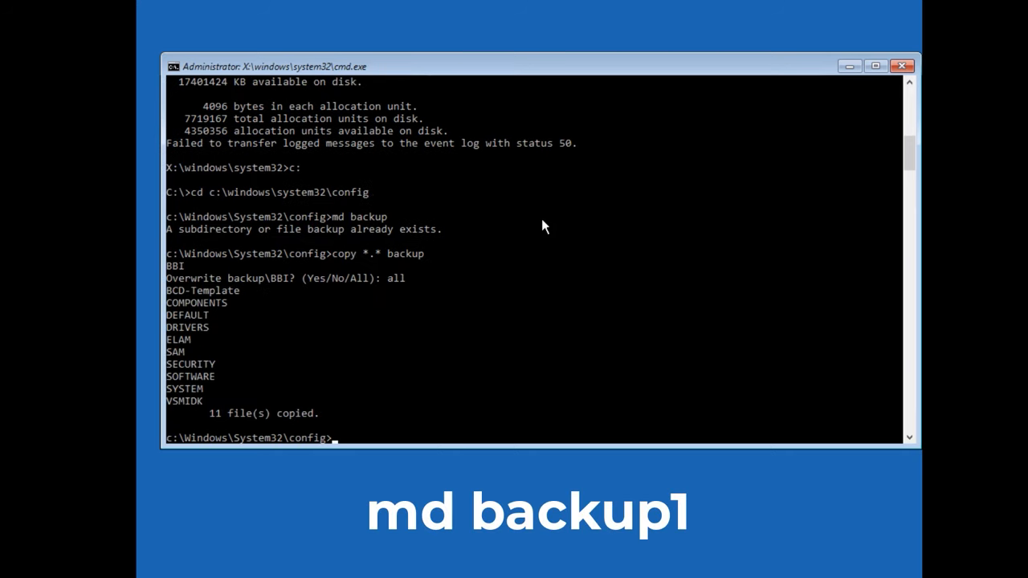
Make a backup1 folder and copy all config files into it as a second backup.
{"action": "type", "text": "md back"}
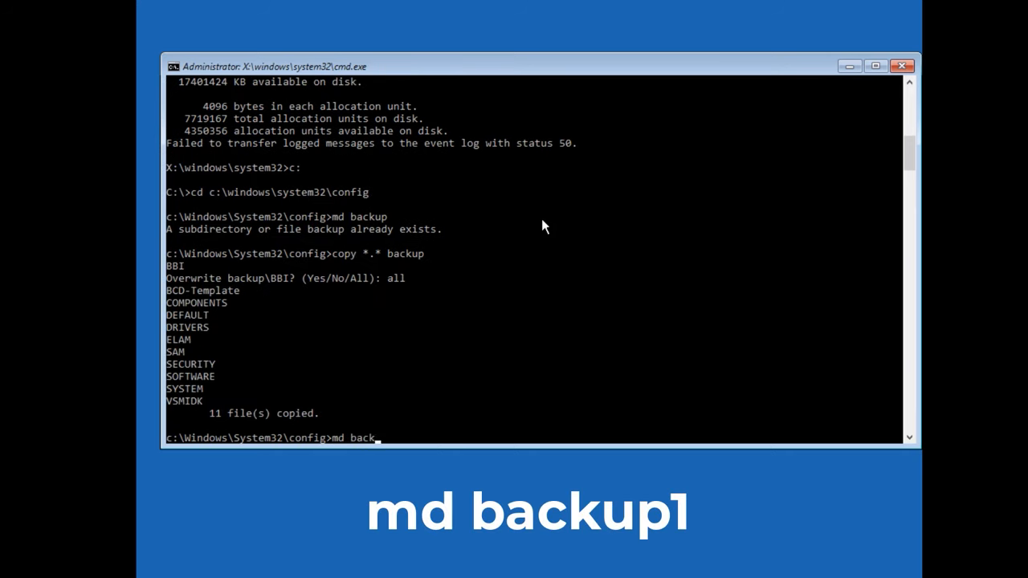
{"action": "type", "text": "up1"}
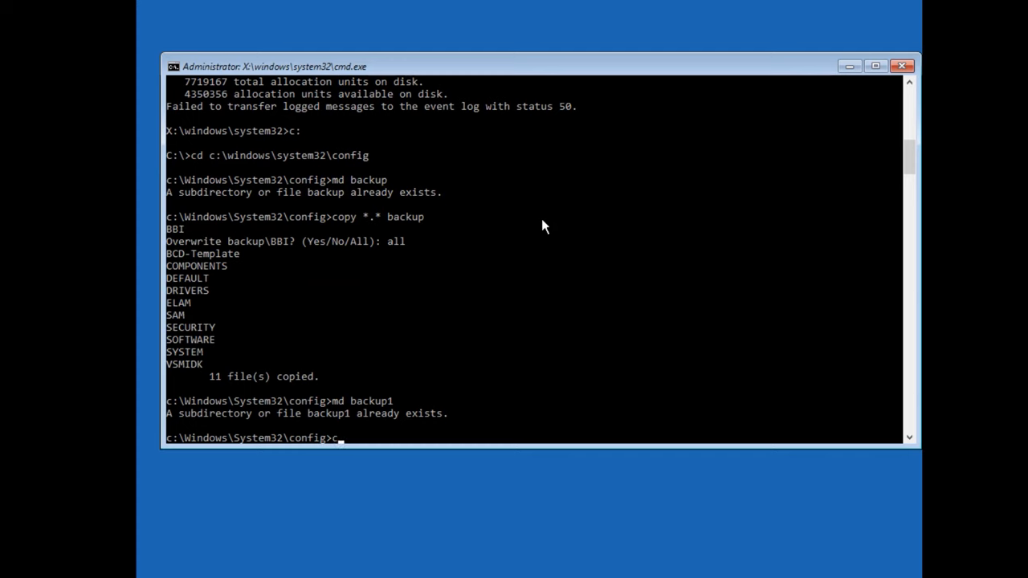
{"action": "type", "text": "copy *.* backup1"}
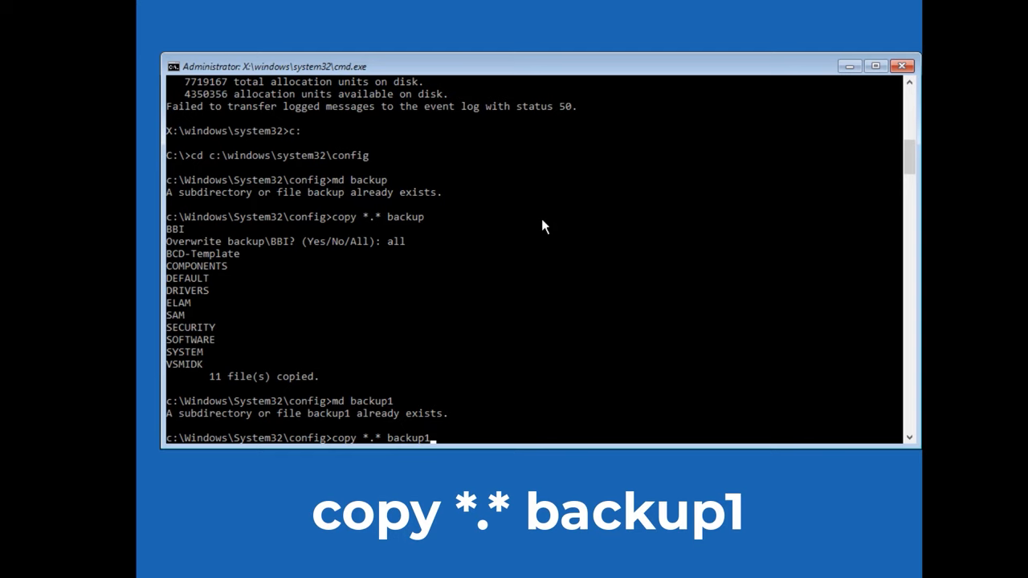
{"action": "key", "text": "enter"}
{"action": "type", "text": "all"}
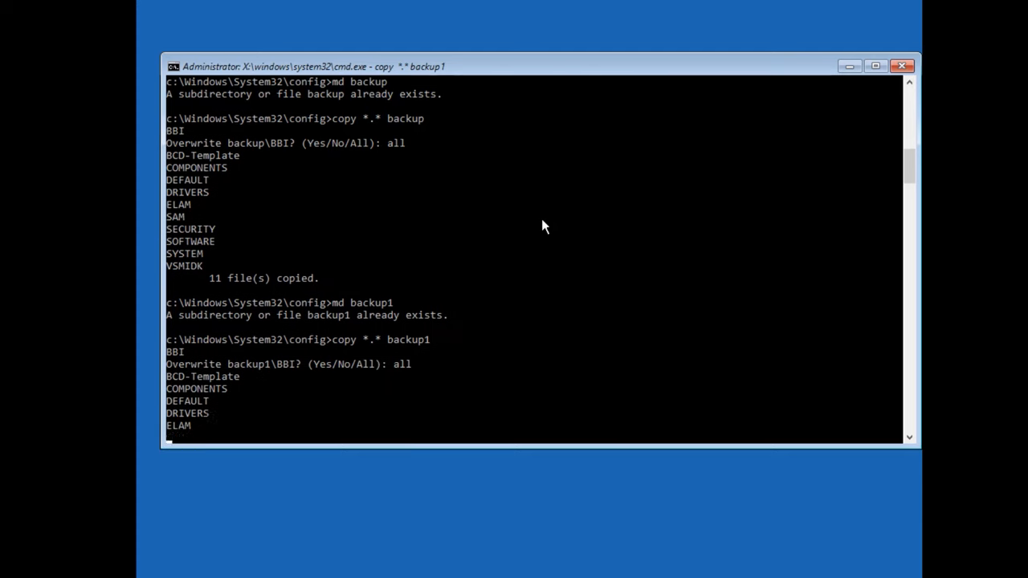
From RegBack, copy *.* to the parent config folder, answering 'all' to overwrite the hives.
{"action": "type", "text": "cd"}
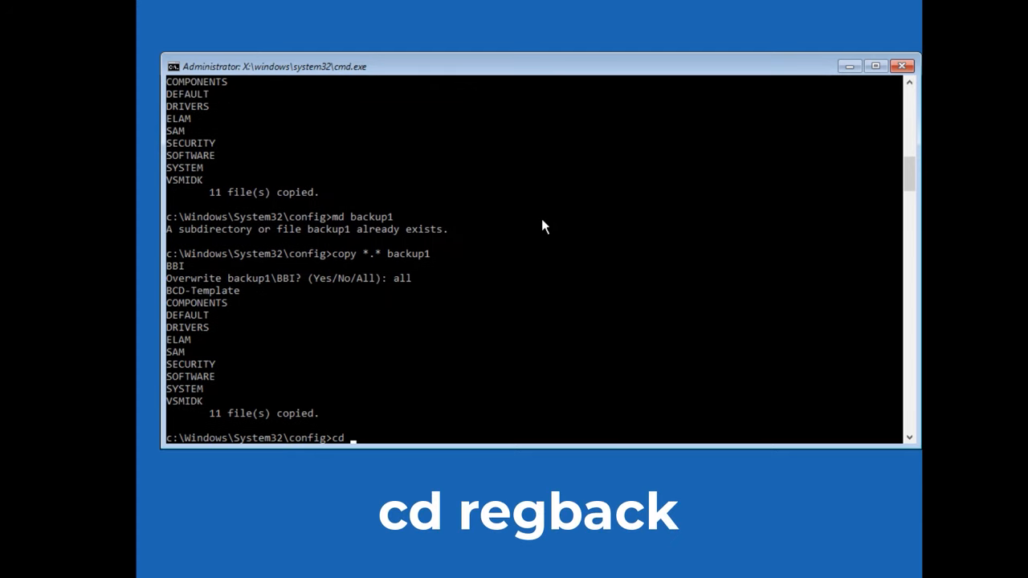
{"action": "type", "text": "regback"}
{"action": "type", "text": "copy *"}
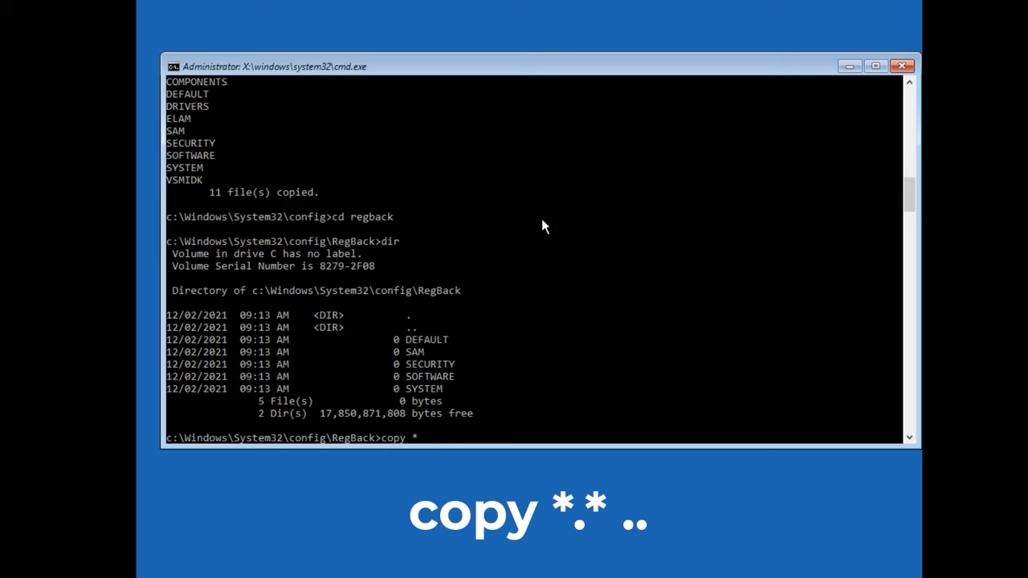
{"action": "type", "text": ".* .."}
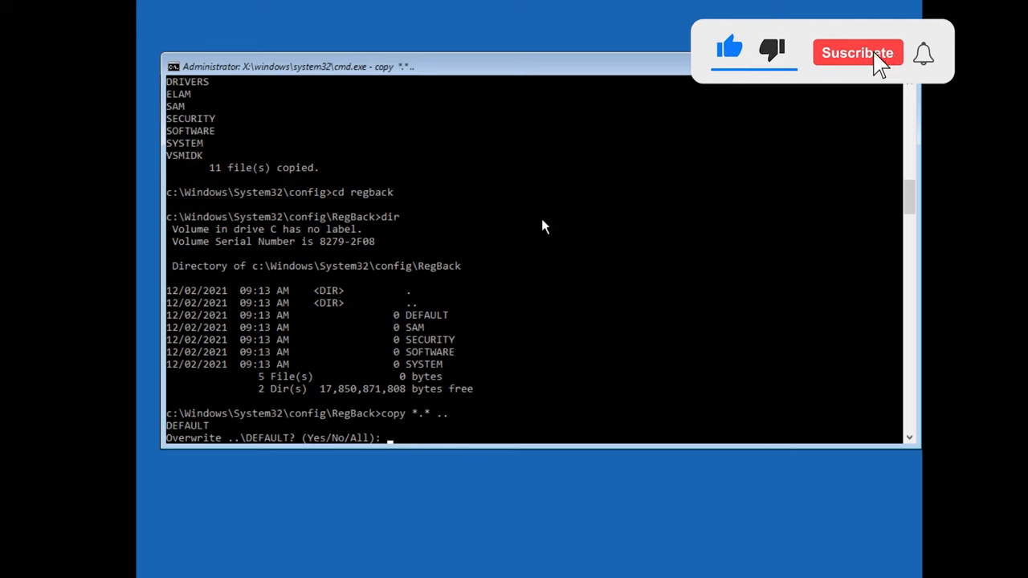
{"action": "type", "text": "all"}
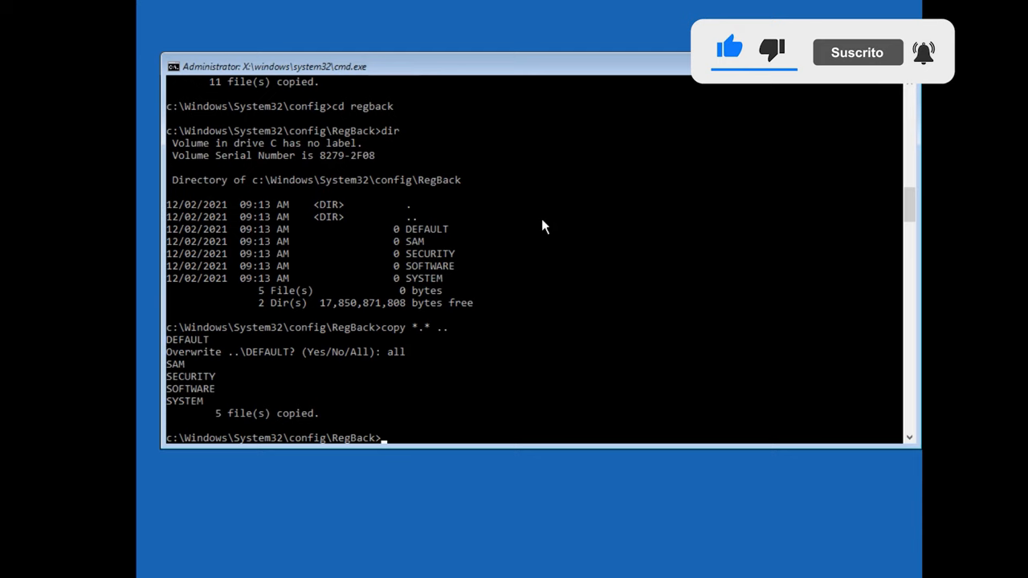
Run bootrec /fixmbr and bootrec /fixboot to repair the MBR and boot sector.
{"action": "type", "text": "bootrec"}
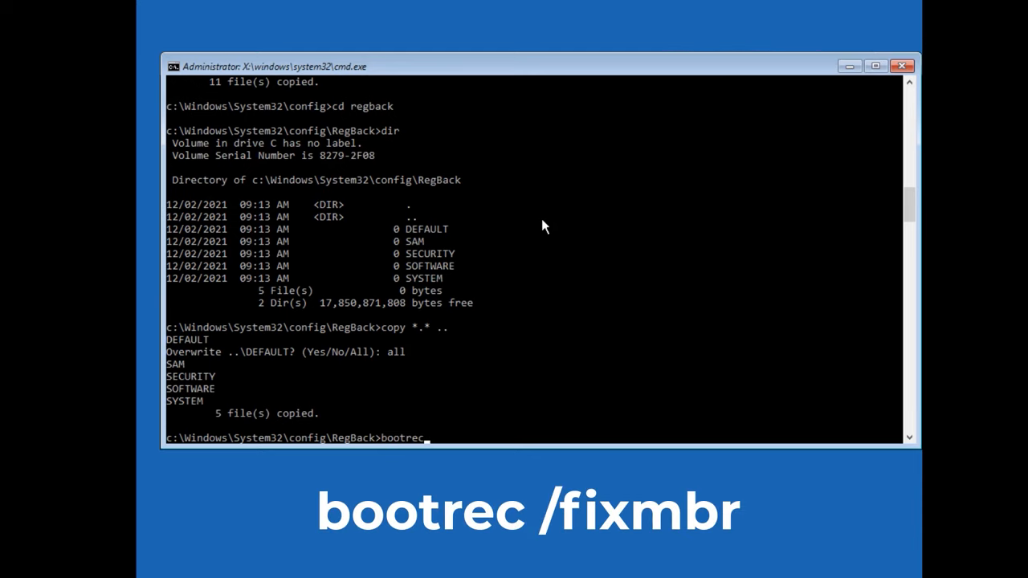
{"action": "type", "text": "/fixmbr"}
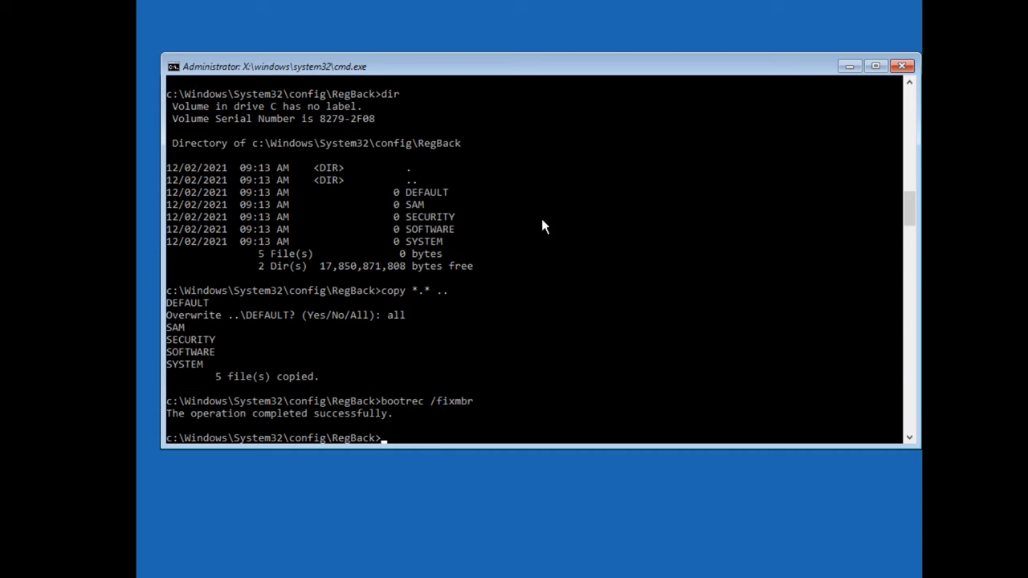
{"action": "type", "text": "bootrec"}
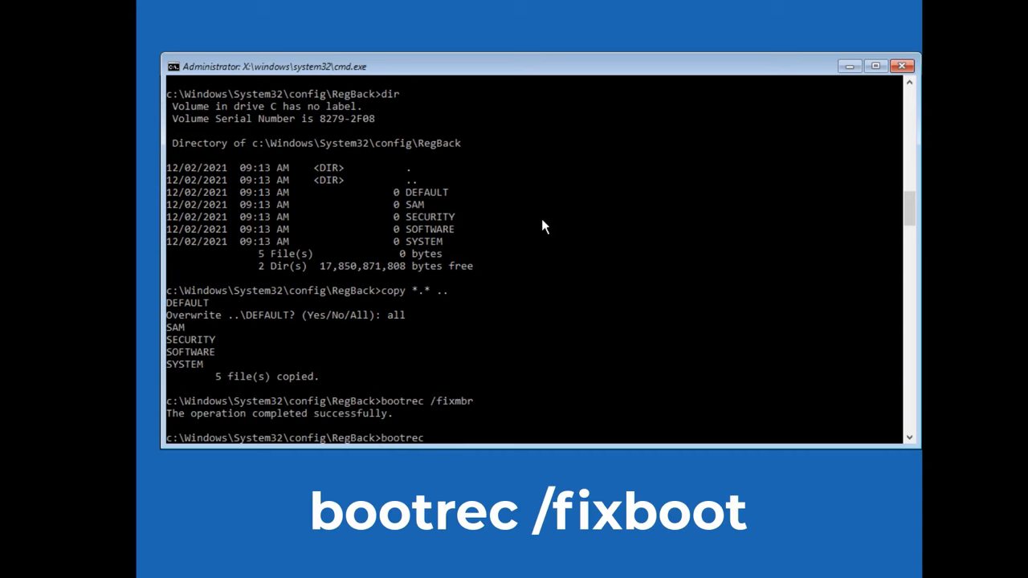
{"action": "type", "text": "/fixboot"}
{"action": "type", "text": "bcdedit /"}
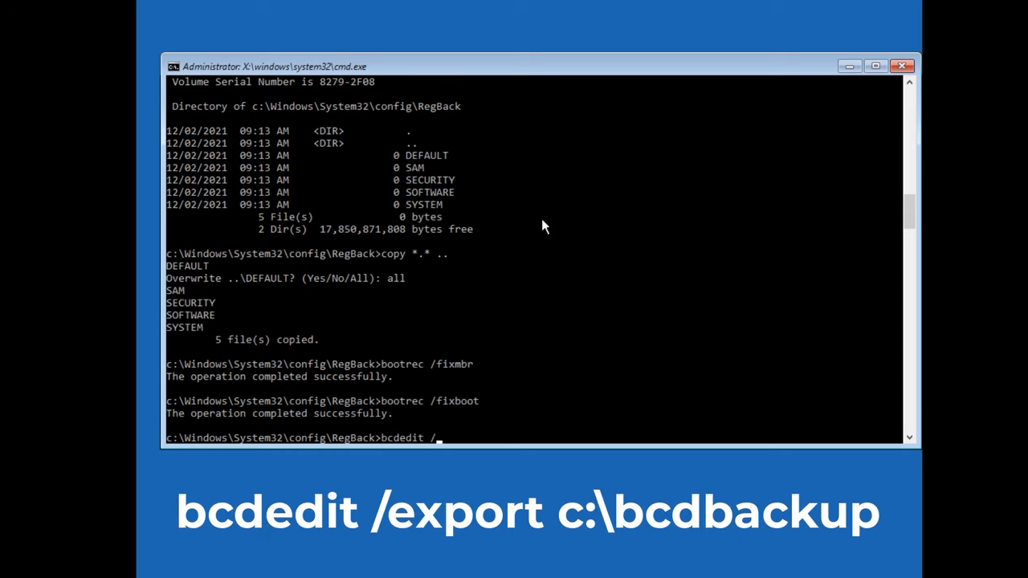
Export the BCD to c:\bcdbackup, clear hidden/read-only on c:\boot\bcd and rename it bcd.old.
{"action": "type", "text": "export"}
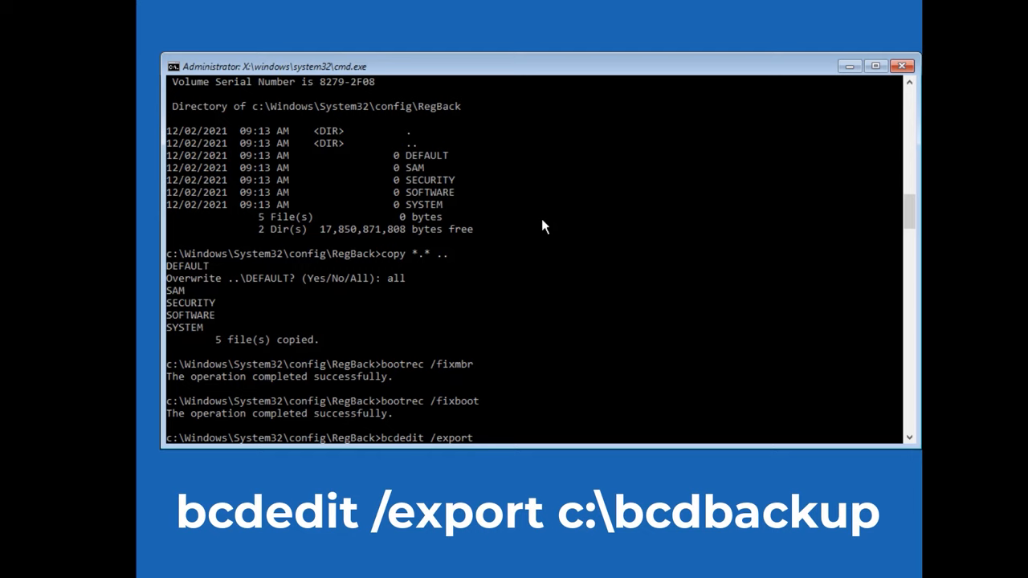
{"action": "type", "text": "c:\\"}
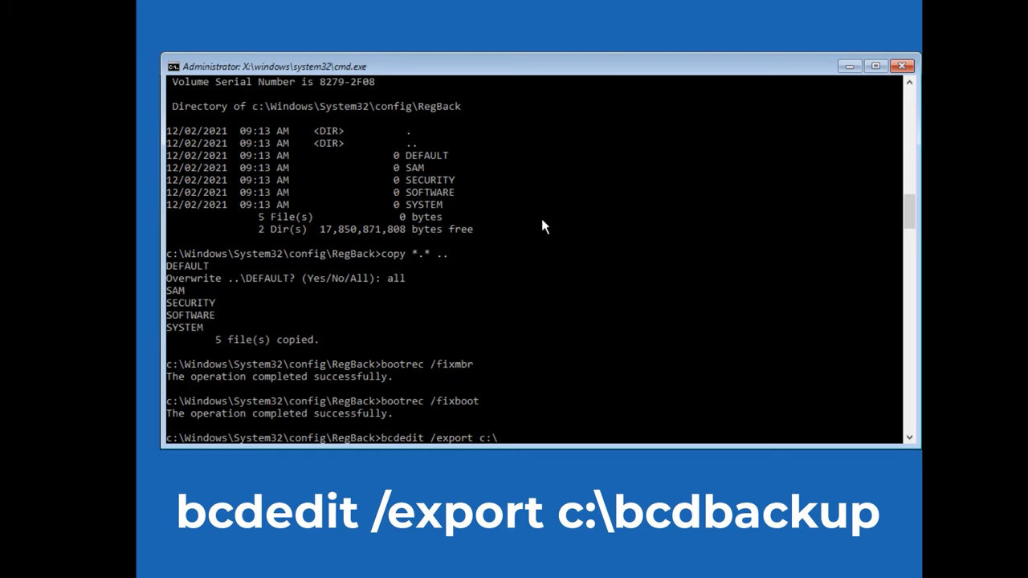
{"action": "type", "text": "bcdbackup"}
{"action": "type", "text": "attrib c:"}
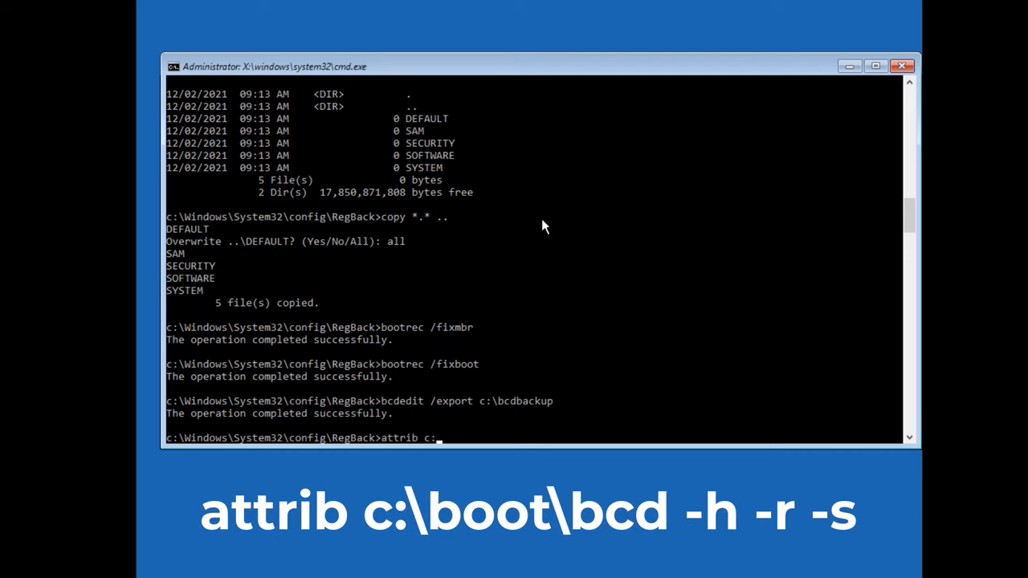
{"action": "type", "text": "boot\\"}
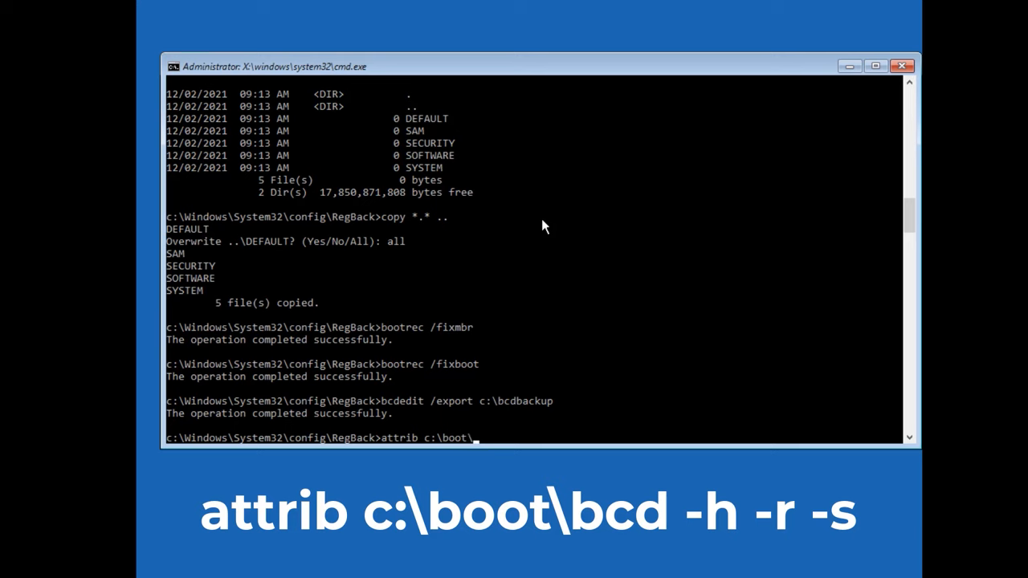
{"action": "type", "text": "bcd"}
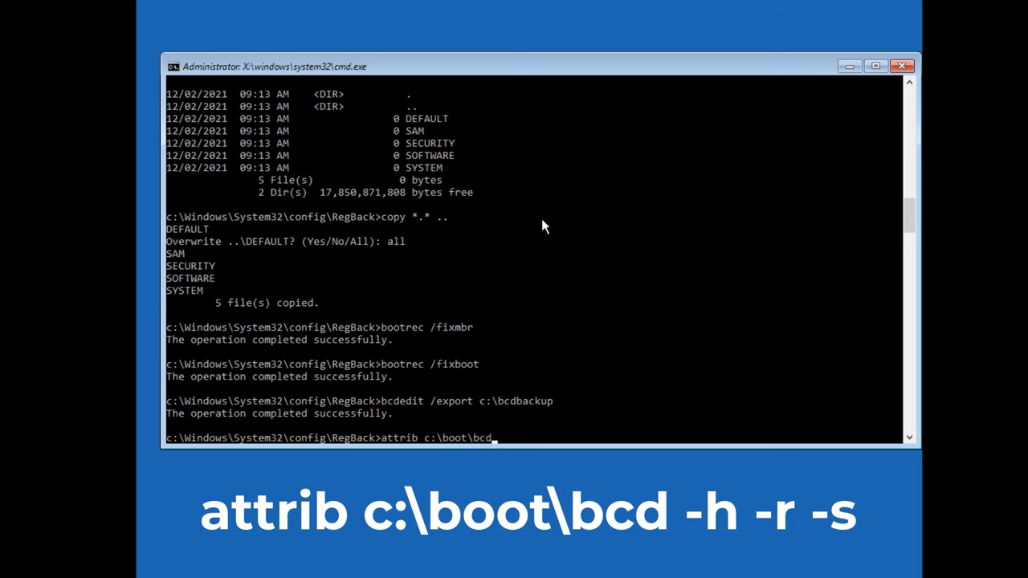
{"action": "type", "text": "-h"}
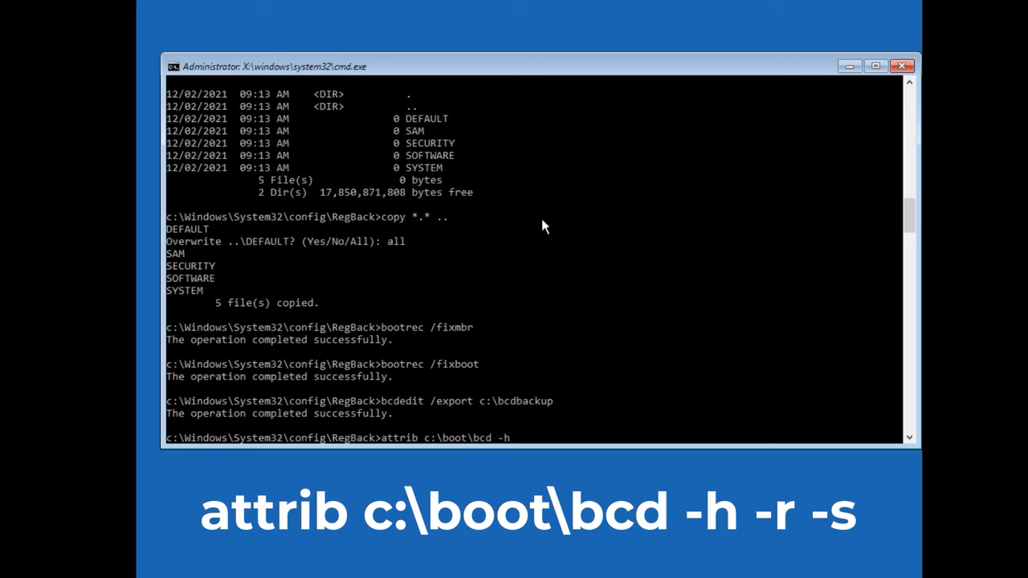
{"action": "type", "text": "-r -s"}
{"action": "type", "text": "ren"}
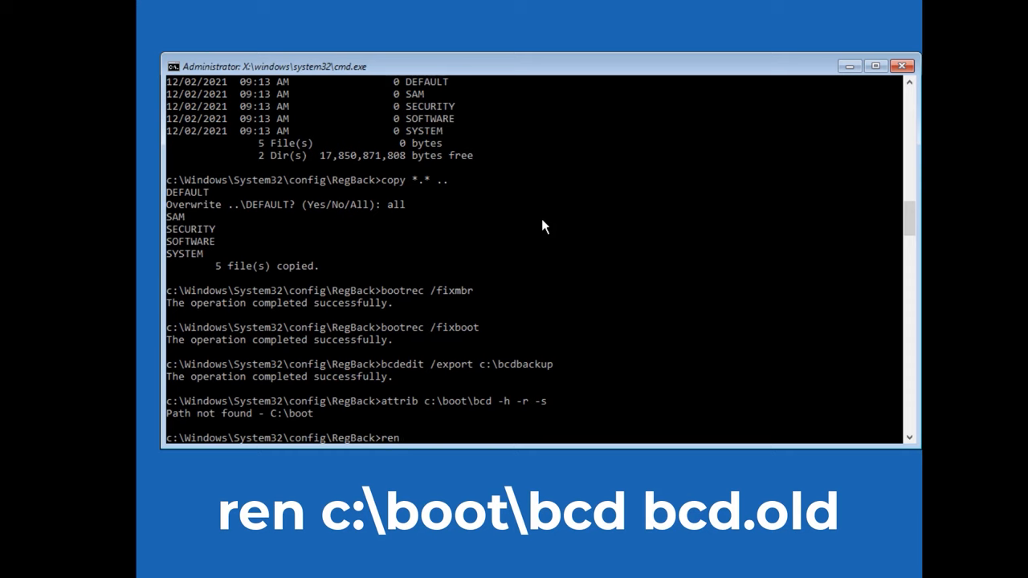
{"action": "type", "text": "c:\\"}
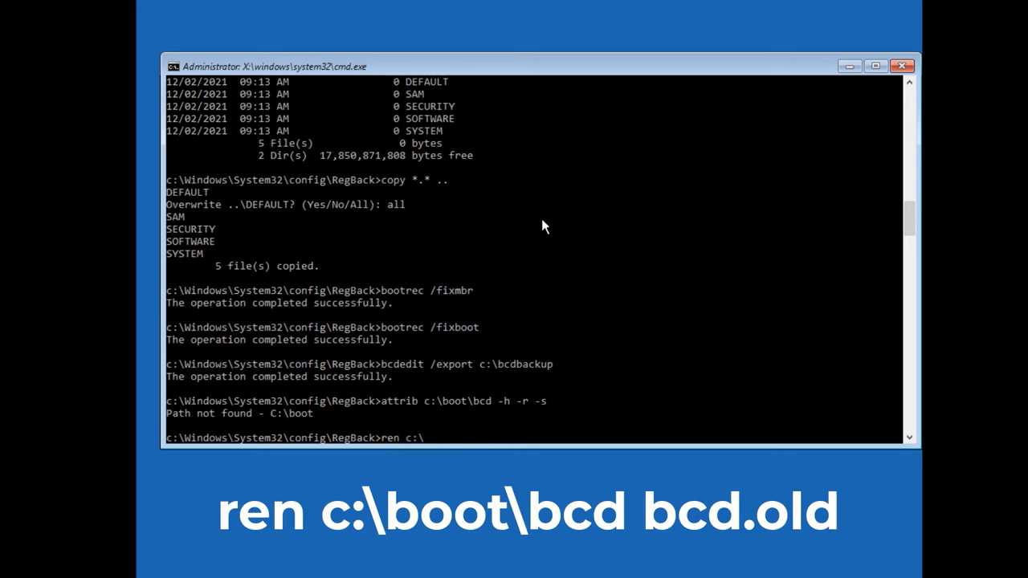
{"action": "type", "text": "boot\\bcd b"}
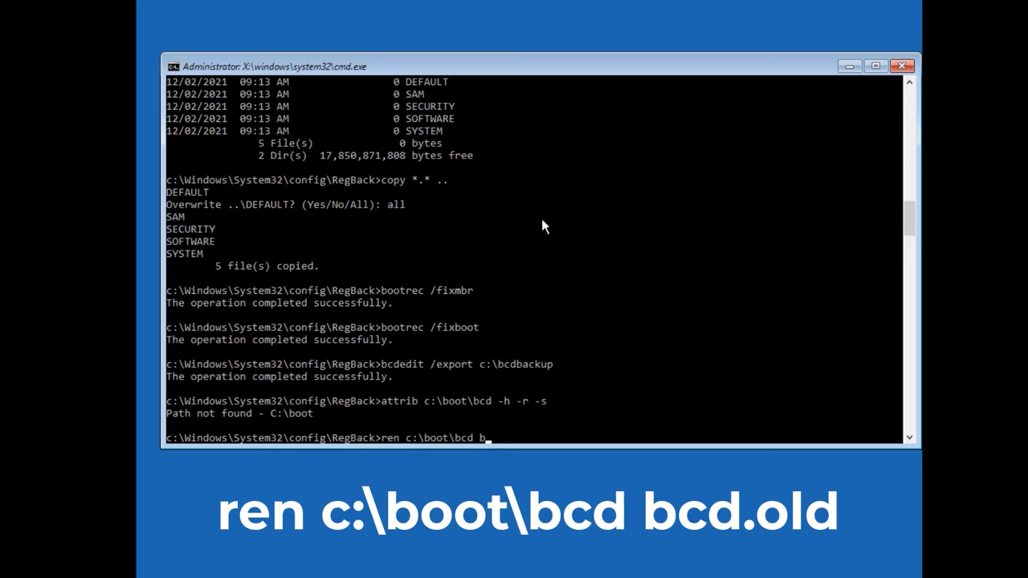
{"action": "type", "text": "cd.old"}
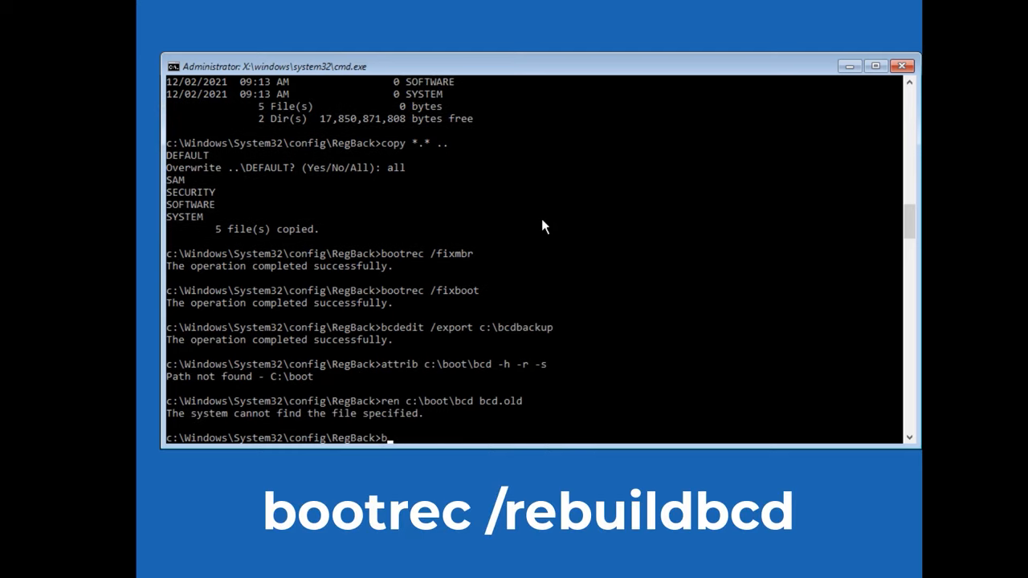
Run bootrec /rebuildbcd to rebuild the boot configuration data.
{"action": "type", "text": "bootrec"}
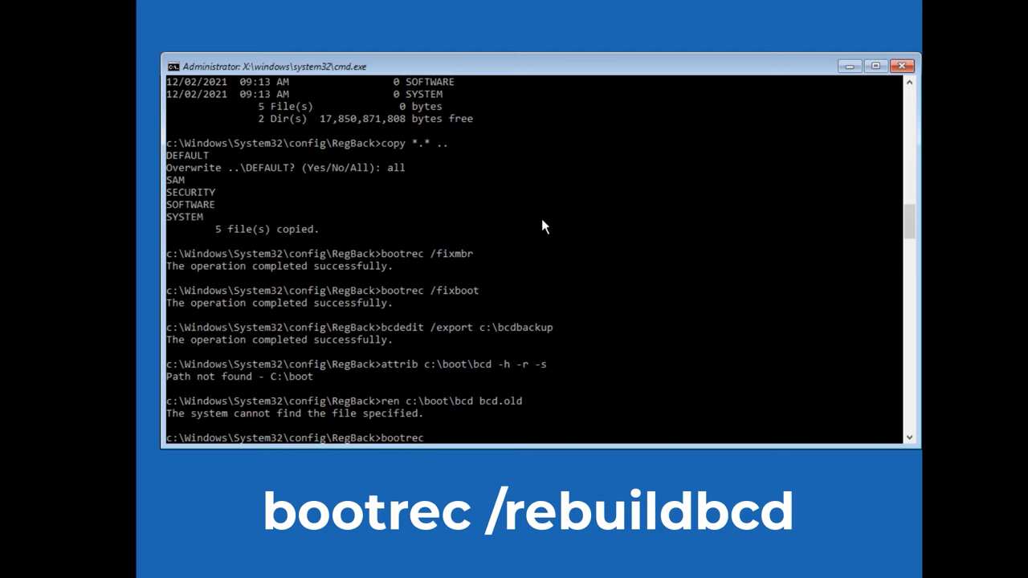
{"action": "type", "text": "/rebuildbcd"}
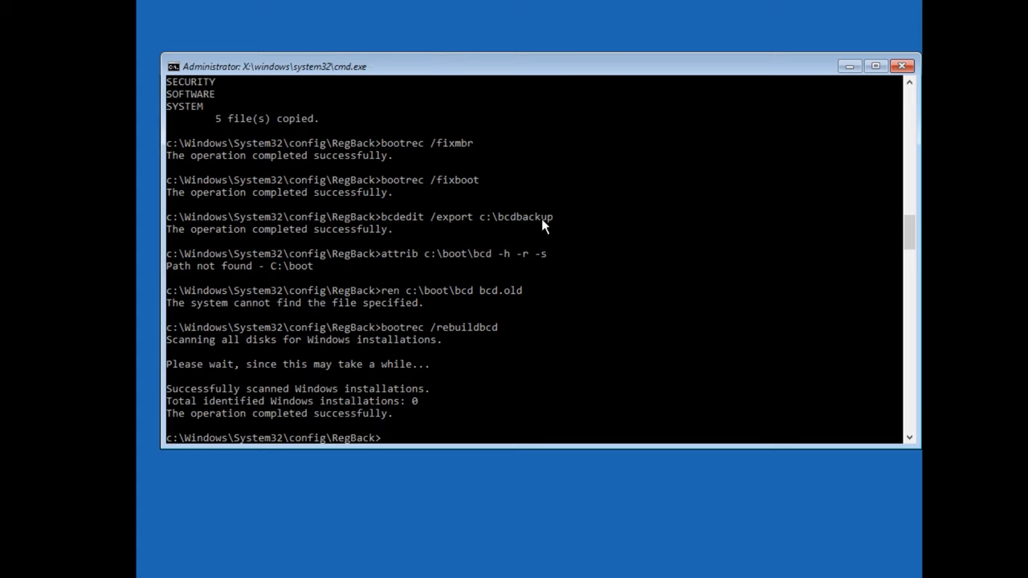
{"action": "type", "text": "e"}
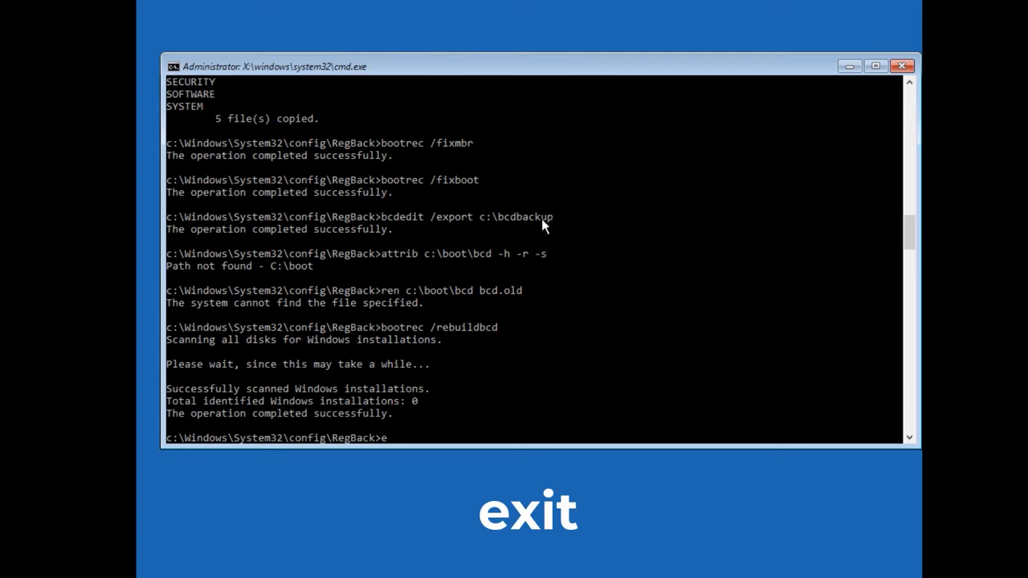